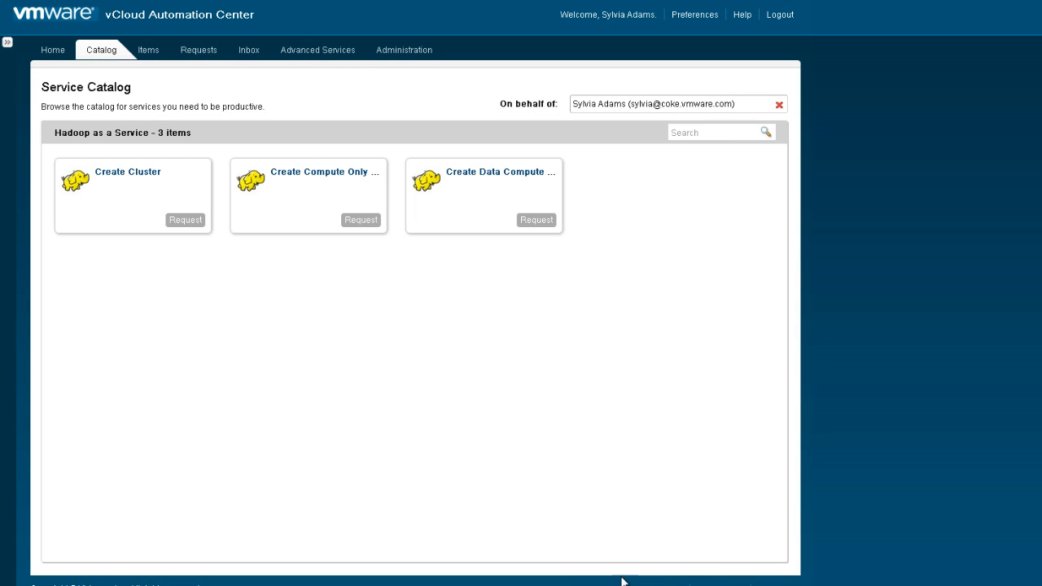
mouse_move(106, 238)
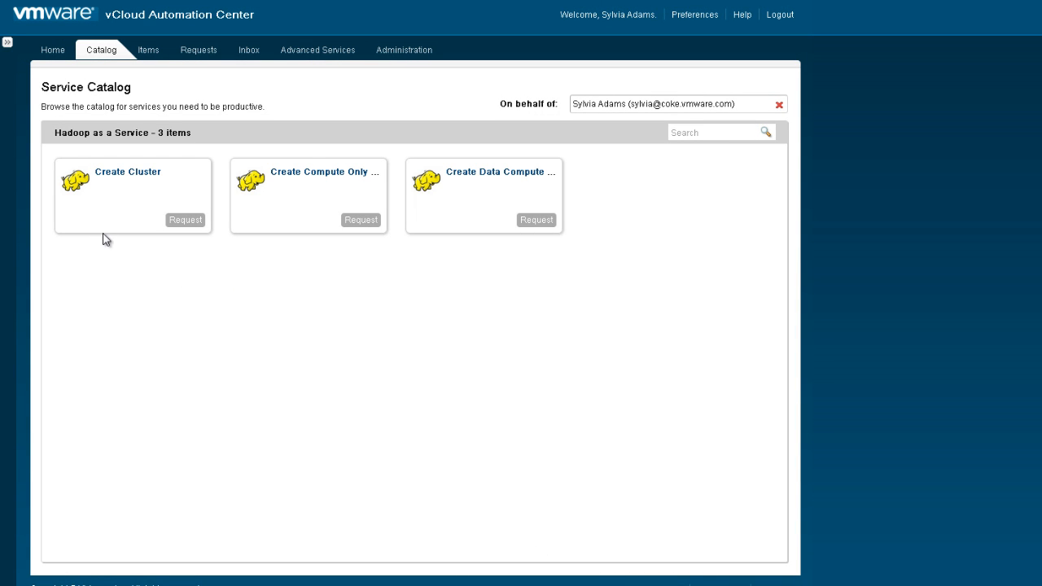
mouse_move(294, 224)
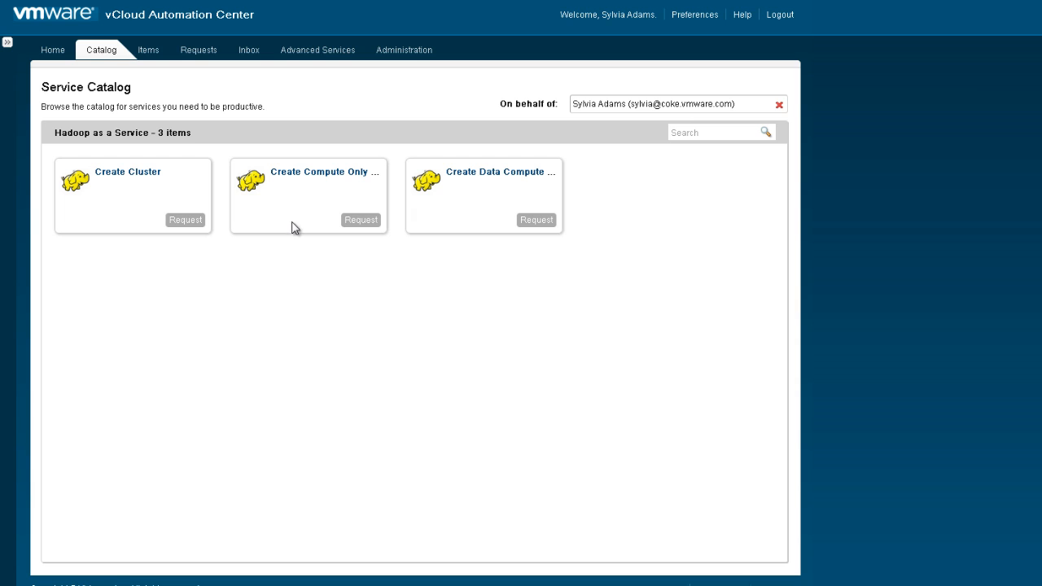
mouse_move(459, 228)
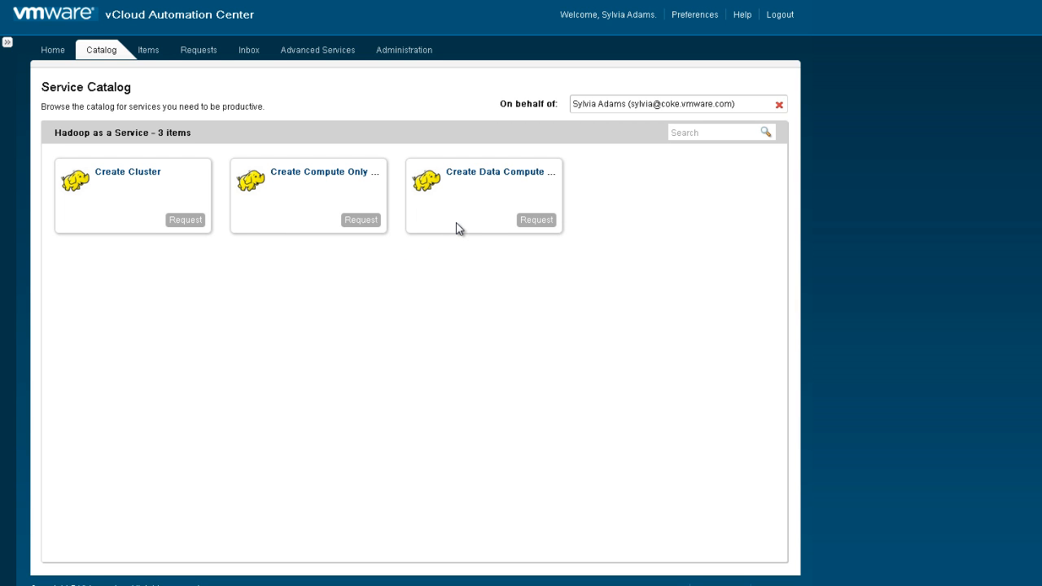
mouse_move(215, 239)
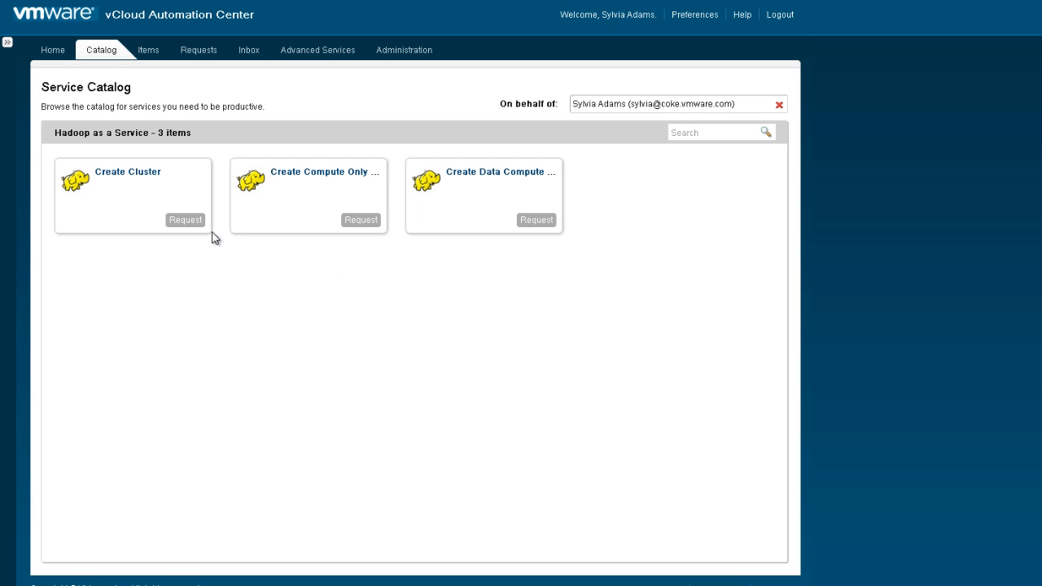
Start a Create Cluster request described 'My New Cluster', named 'My_Cluster', with a Hadoop distro selected.
left_click(184, 219)
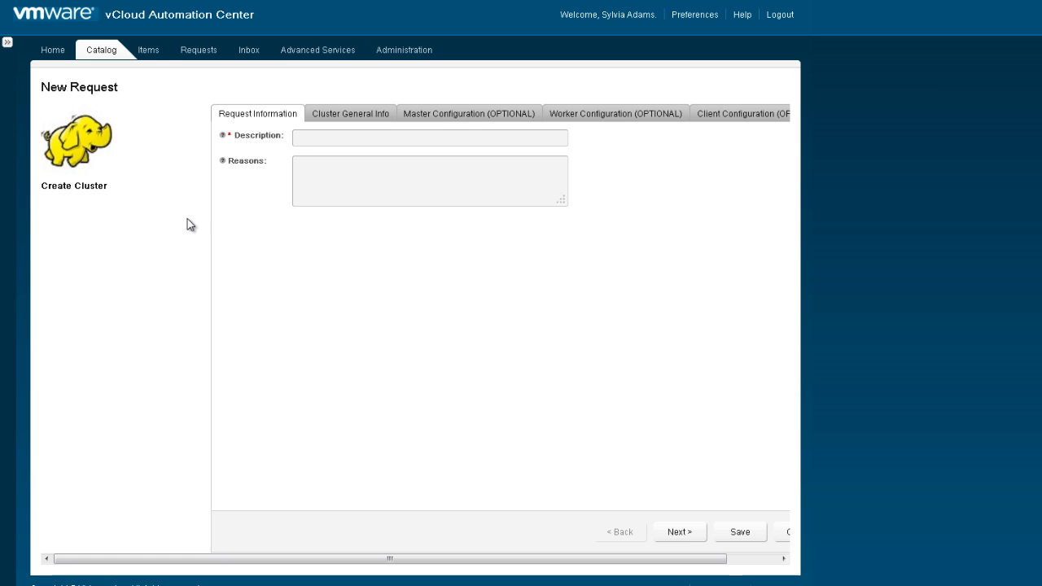
type("My")
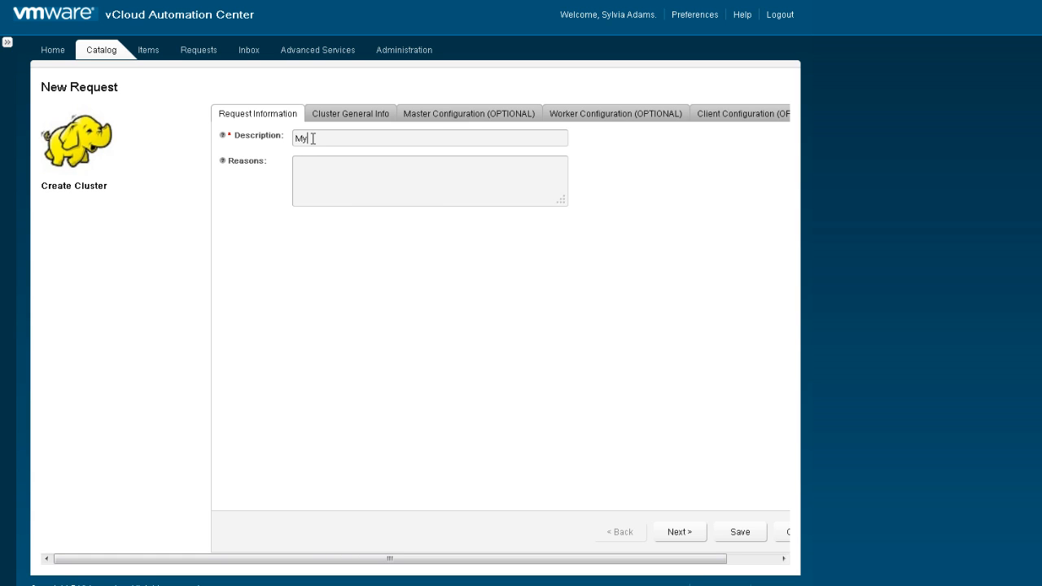
type("New Cluster")
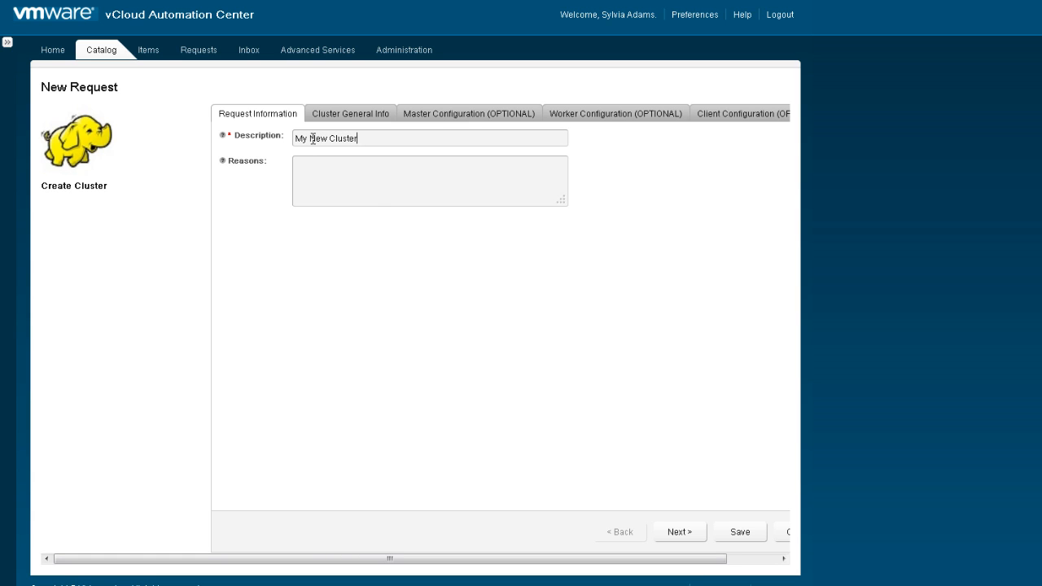
left_click(350, 113)
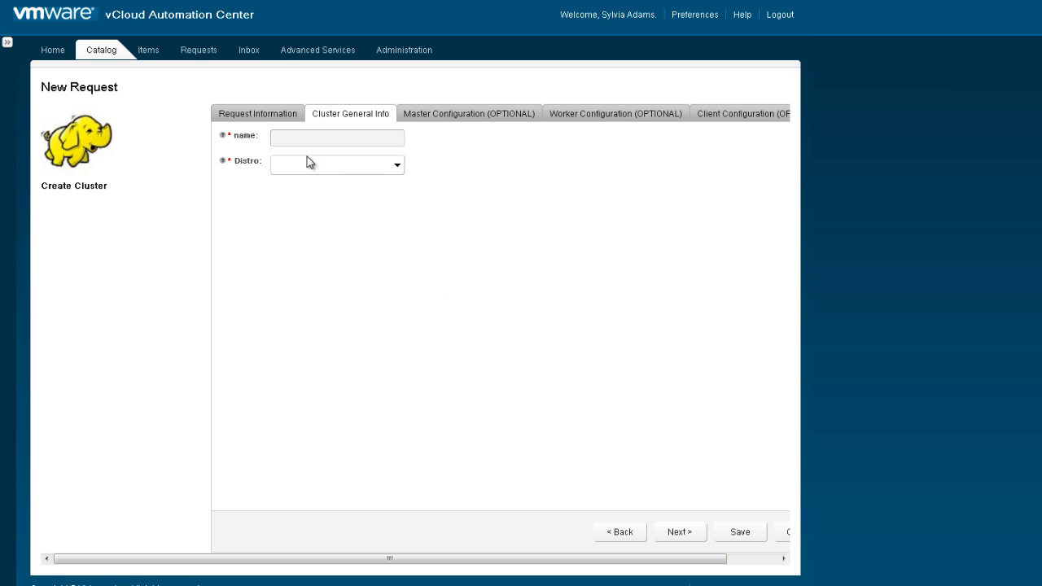
type("My_")
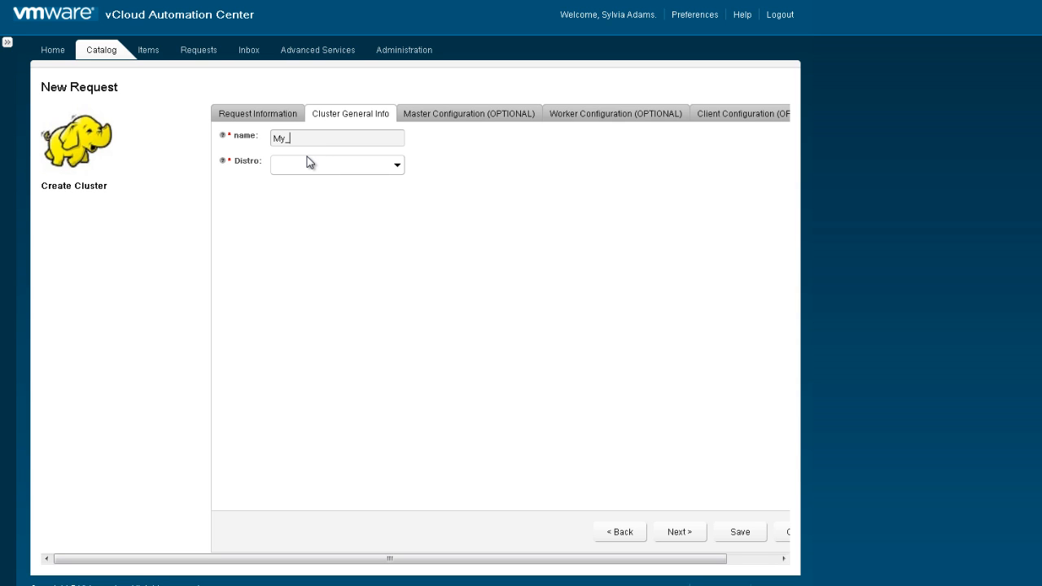
type("Cluster")
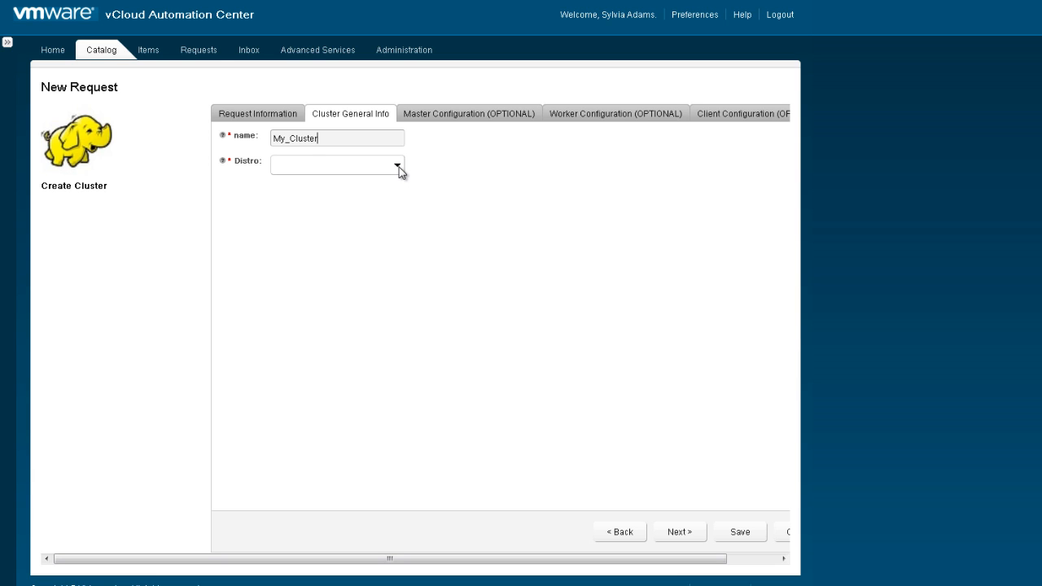
left_click(397, 164)
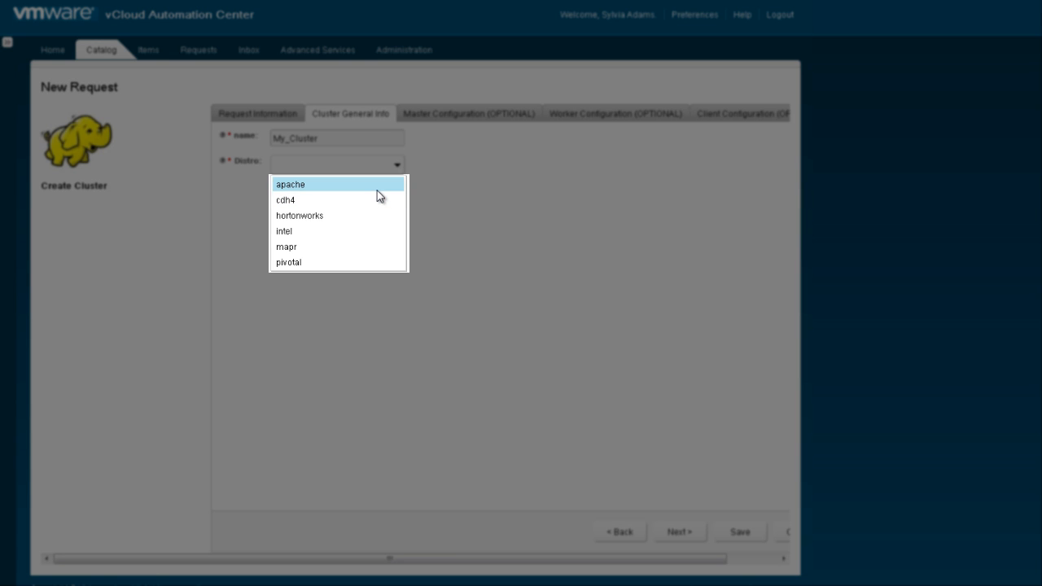
left_click(290, 184)
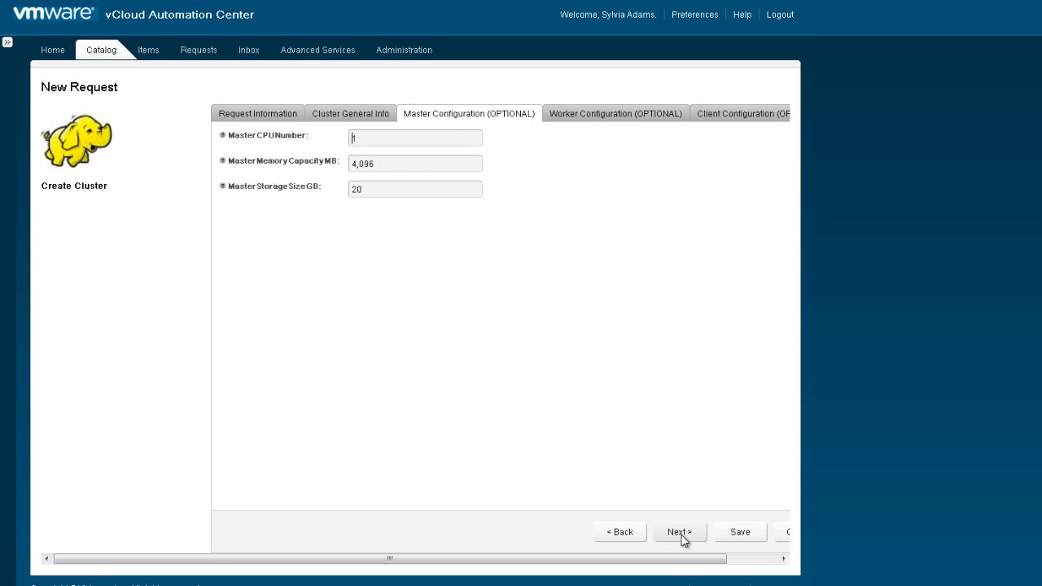
mouse_move(460, 216)
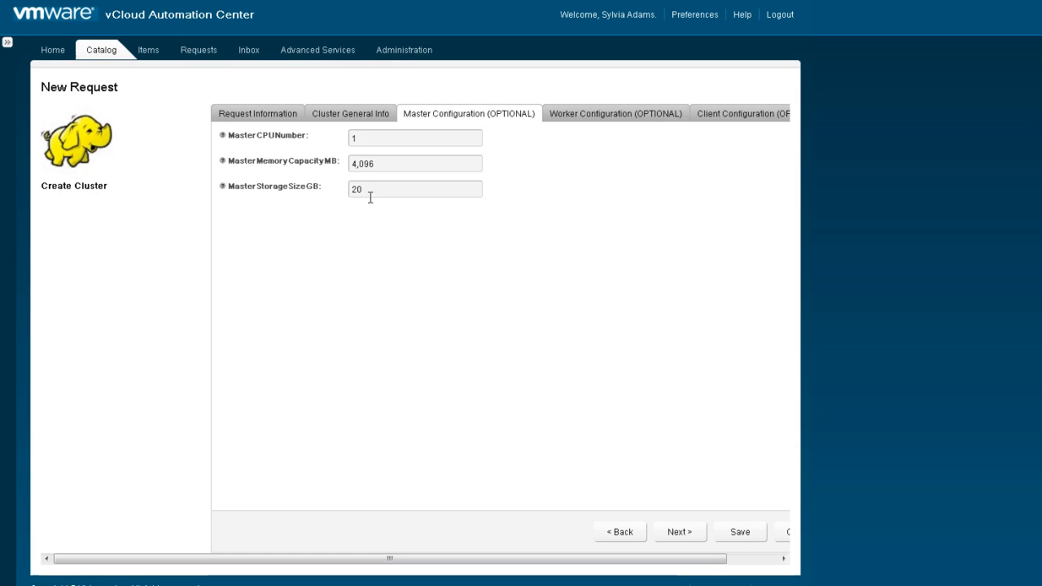
Keep the master defaults and set the Worker Instance Number to 4.
left_click(615, 113)
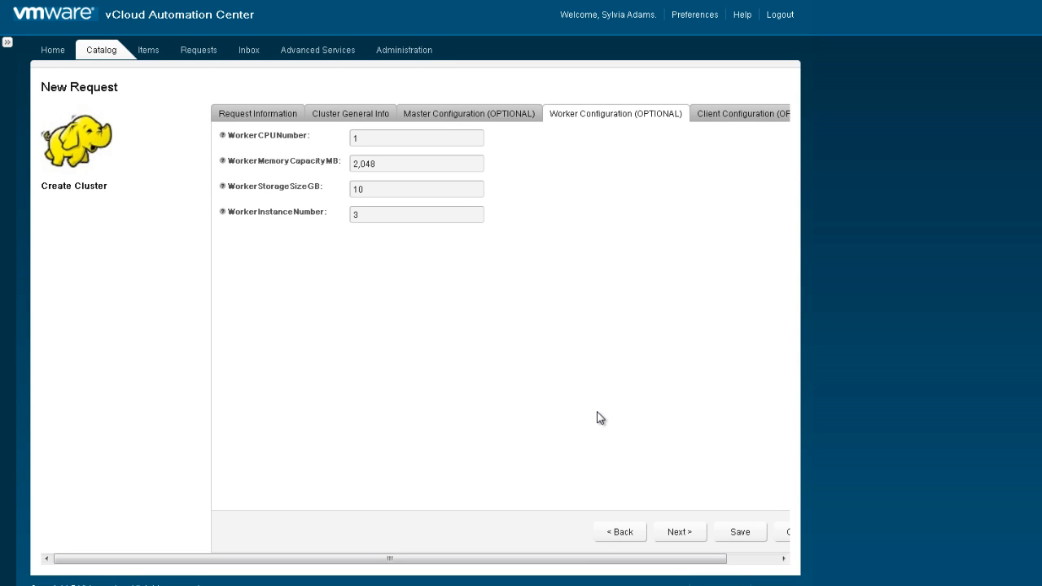
left_click(416, 137)
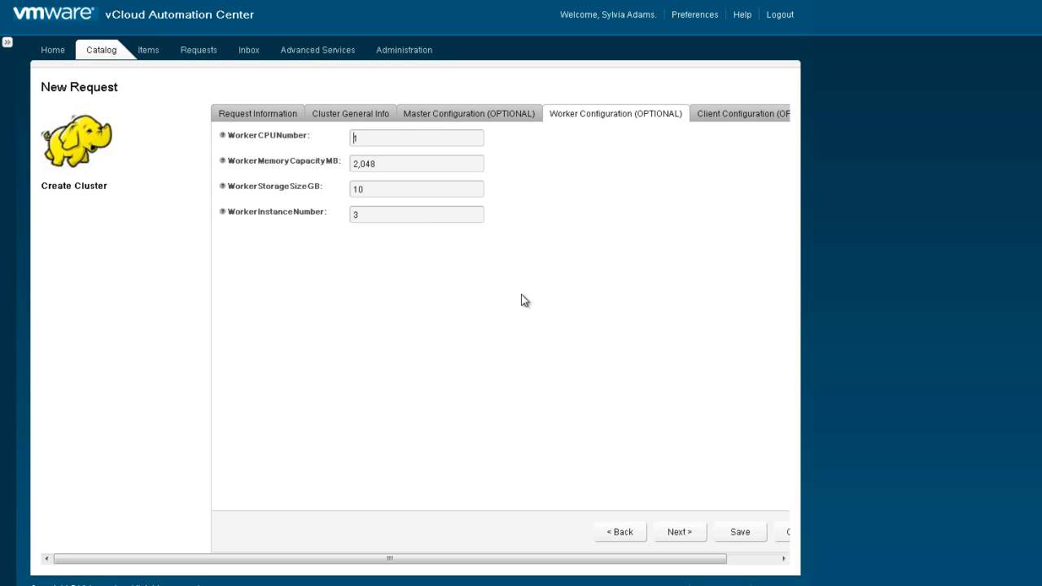
mouse_move(412, 164)
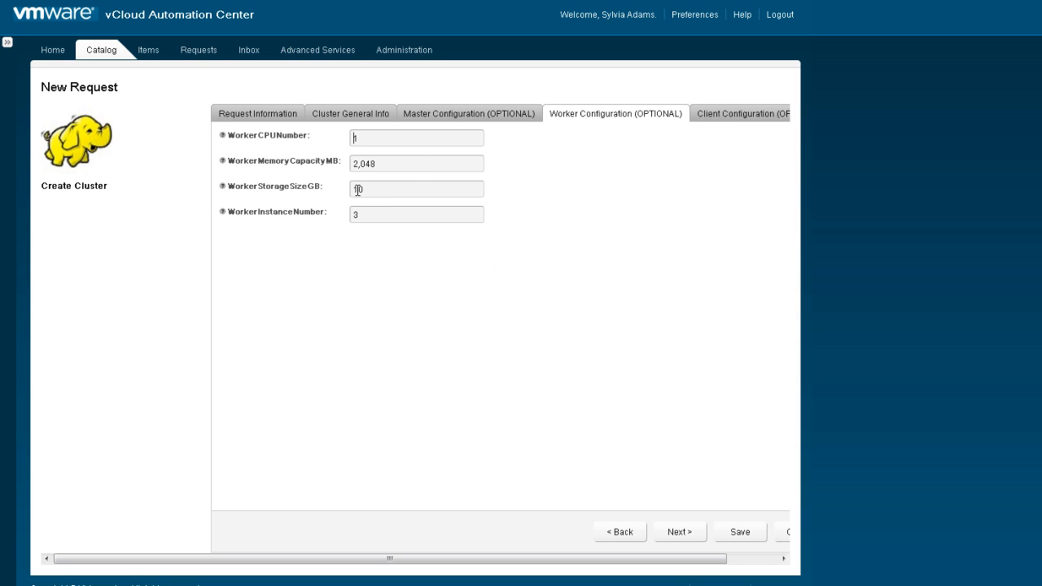
left_click(416, 214)
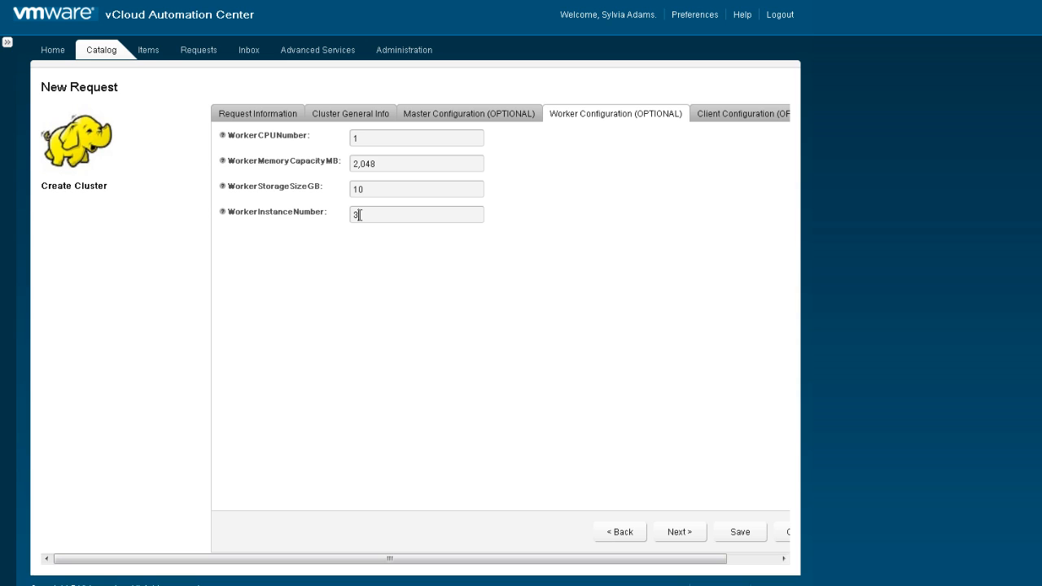
type("4")
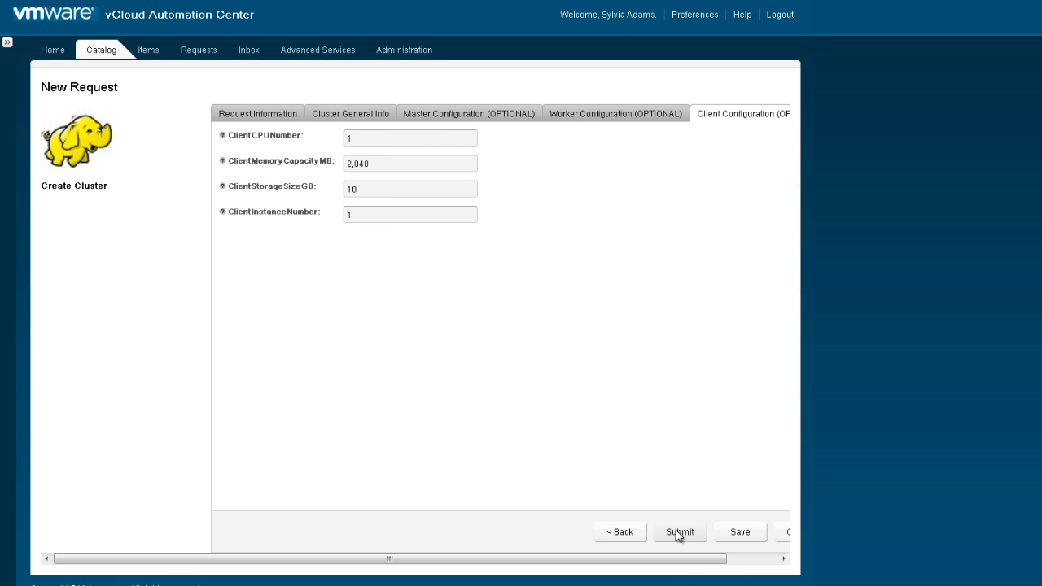
Submit the cluster request and view request 6, 'My New Cluster', In Progress.
left_click(410, 137)
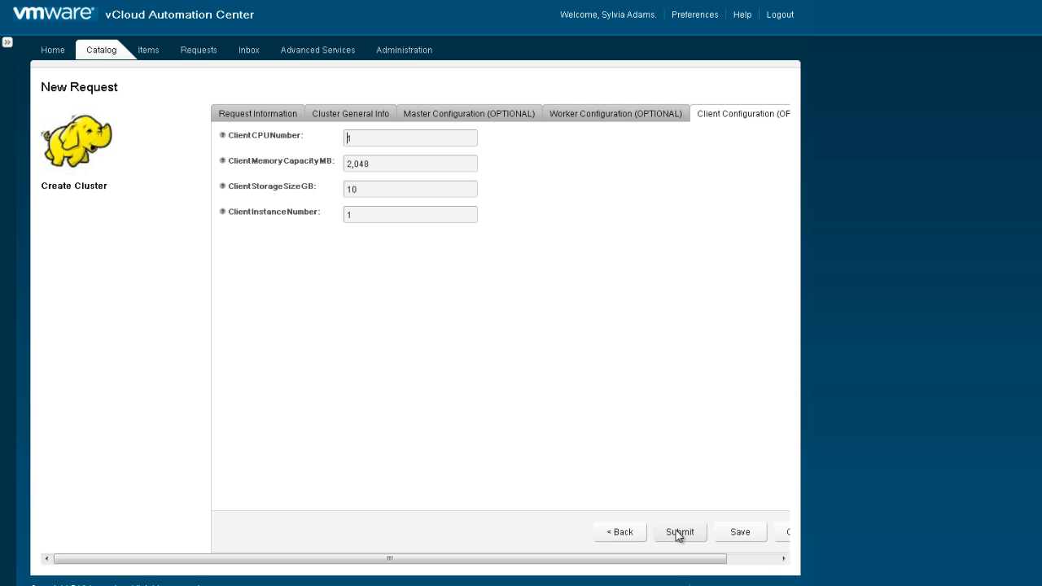
left_click(678, 532)
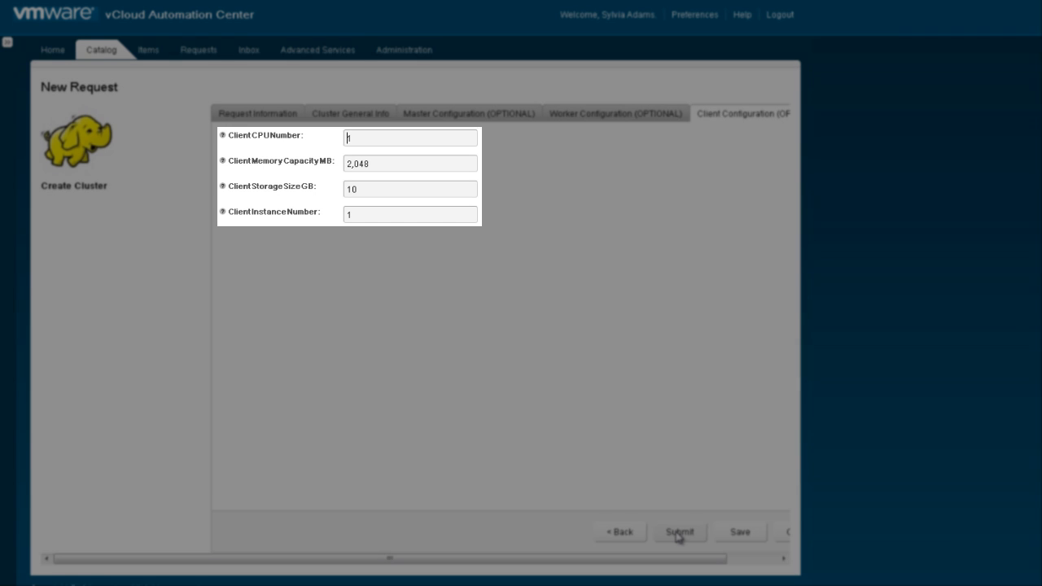
left_click(679, 532)
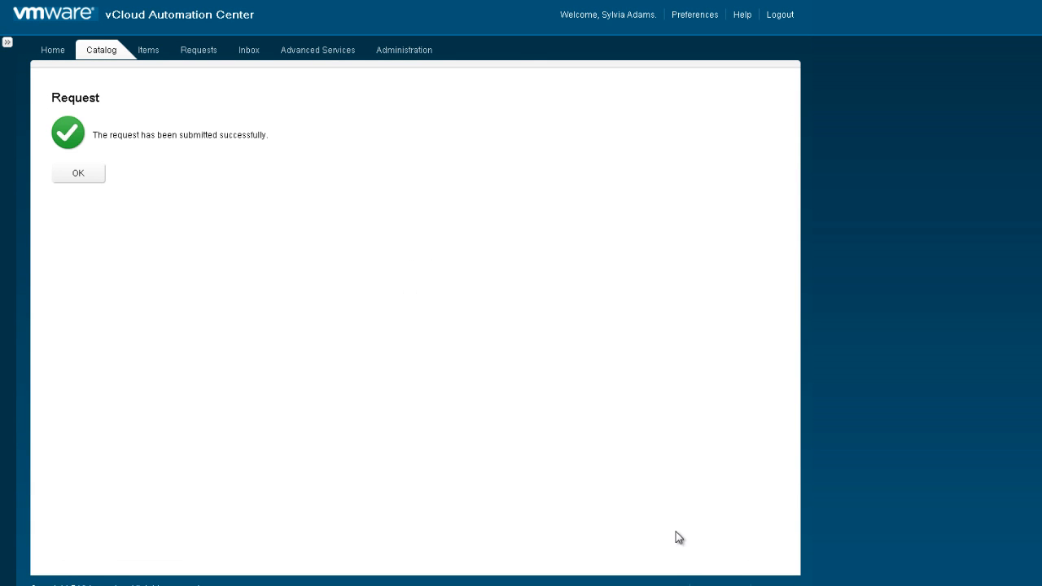
left_click(78, 172)
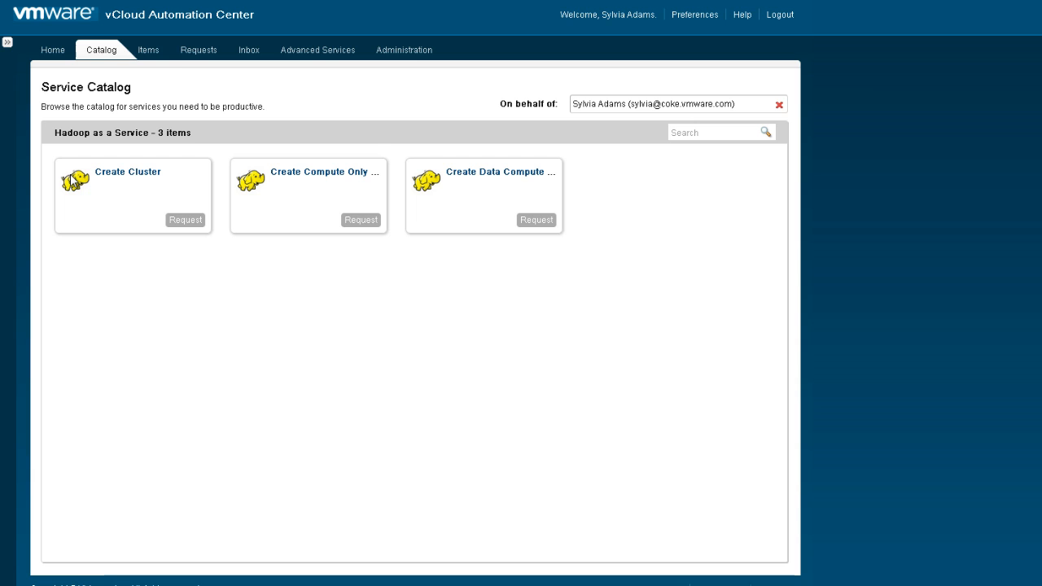
left_click(198, 49)
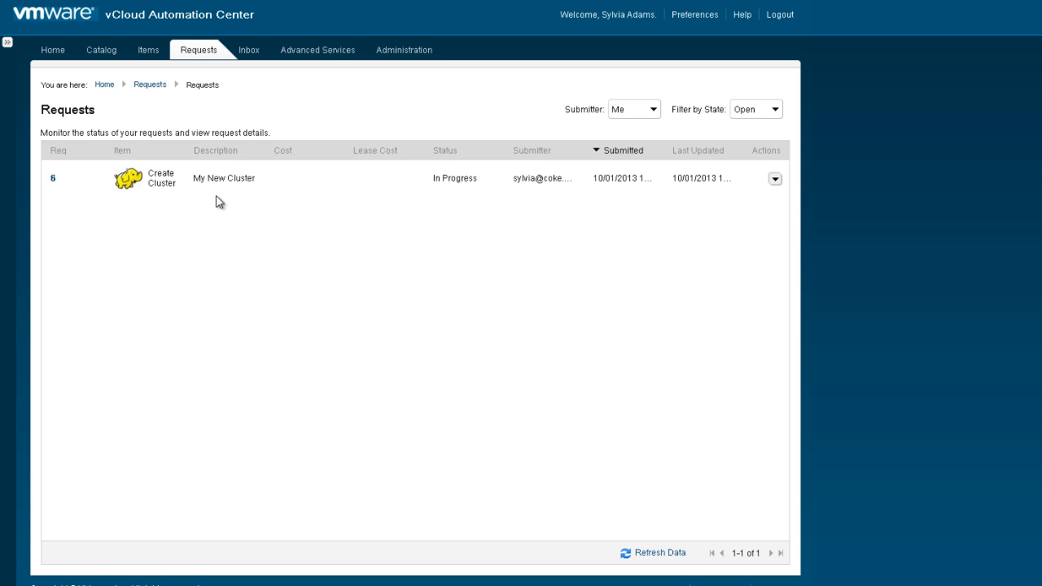
mouse_move(219, 207)
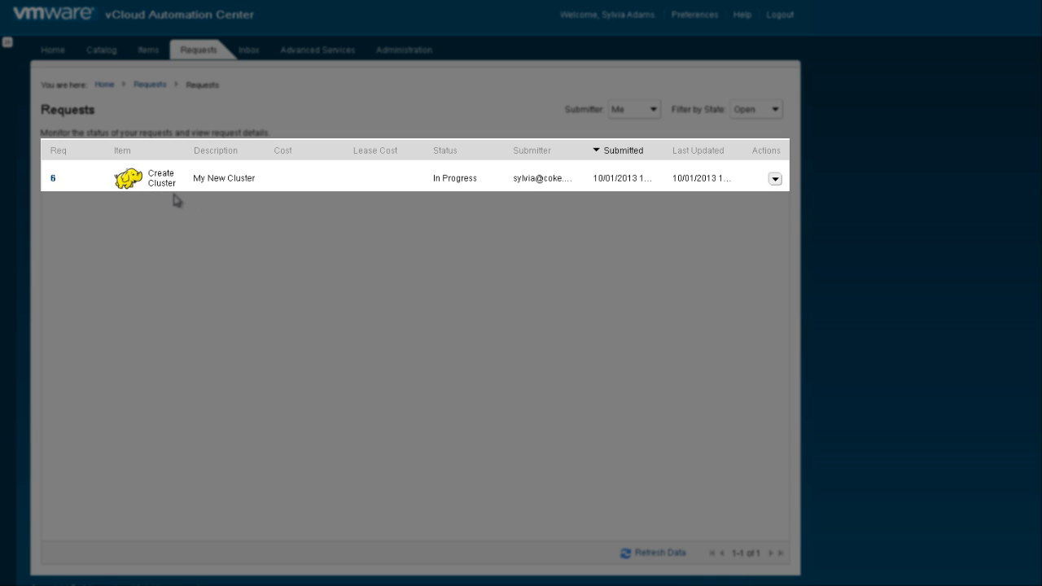
mouse_move(462, 190)
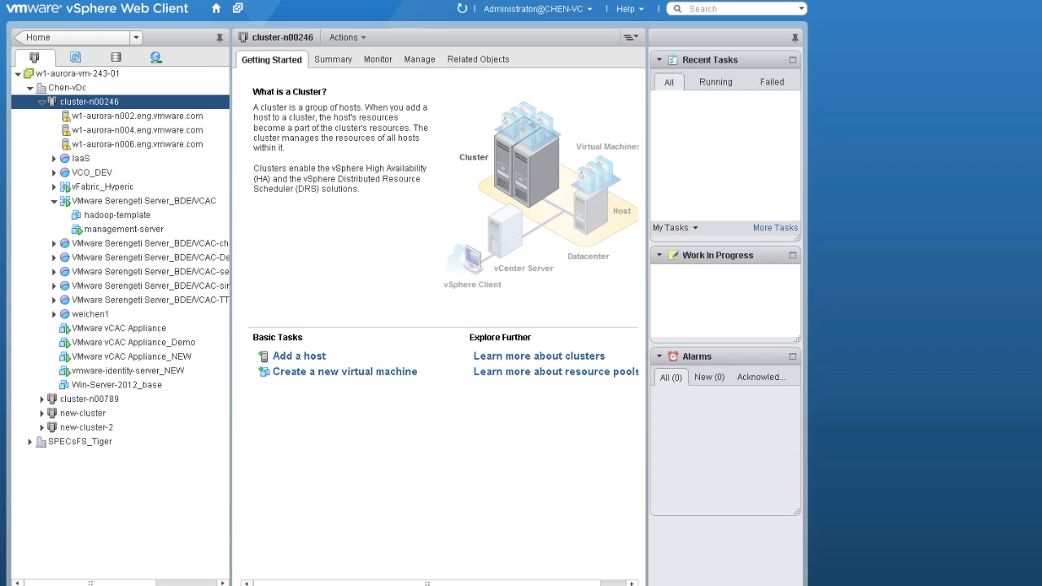
Open the Task Console from More Tasks in the Recent Tasks panel.
left_click(774, 228)
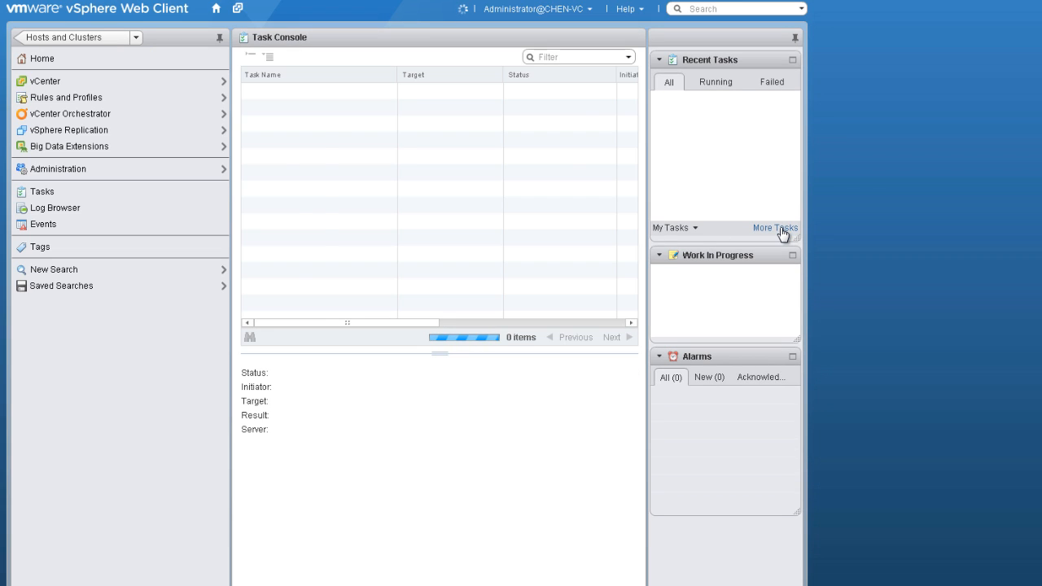
left_click(774, 227)
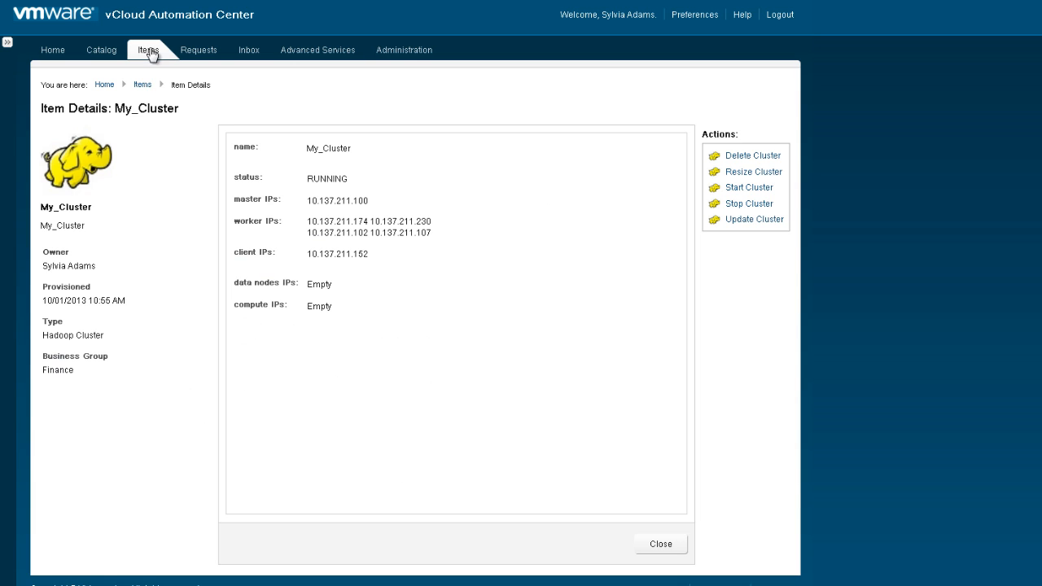
mouse_move(136, 278)
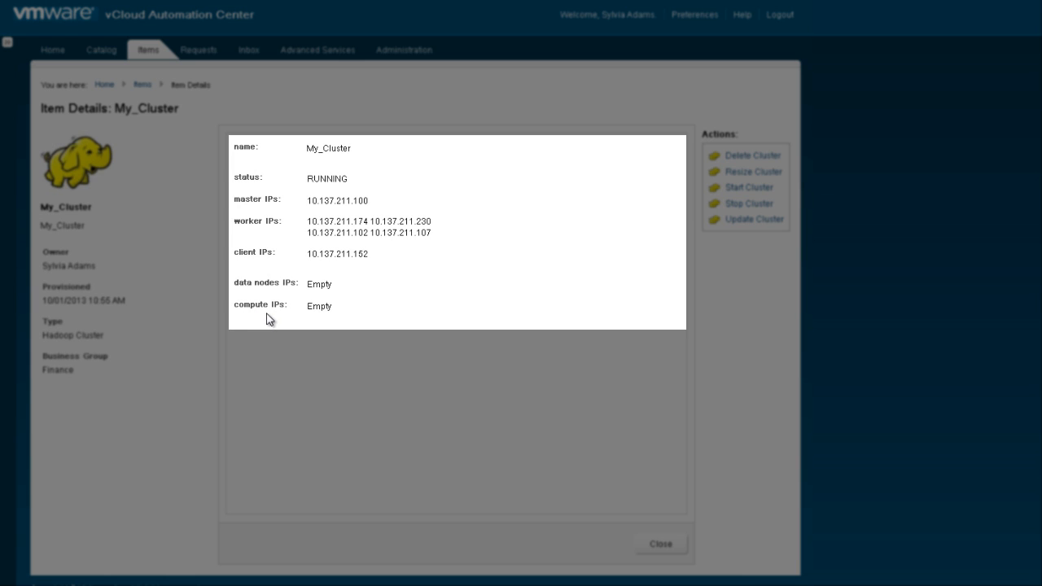
mouse_move(288, 284)
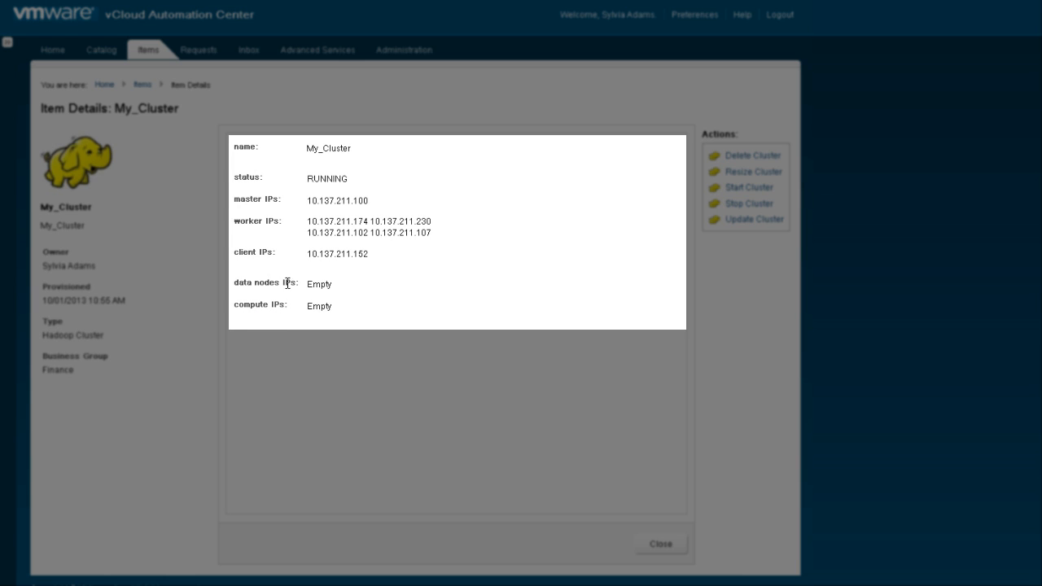
mouse_move(696, 228)
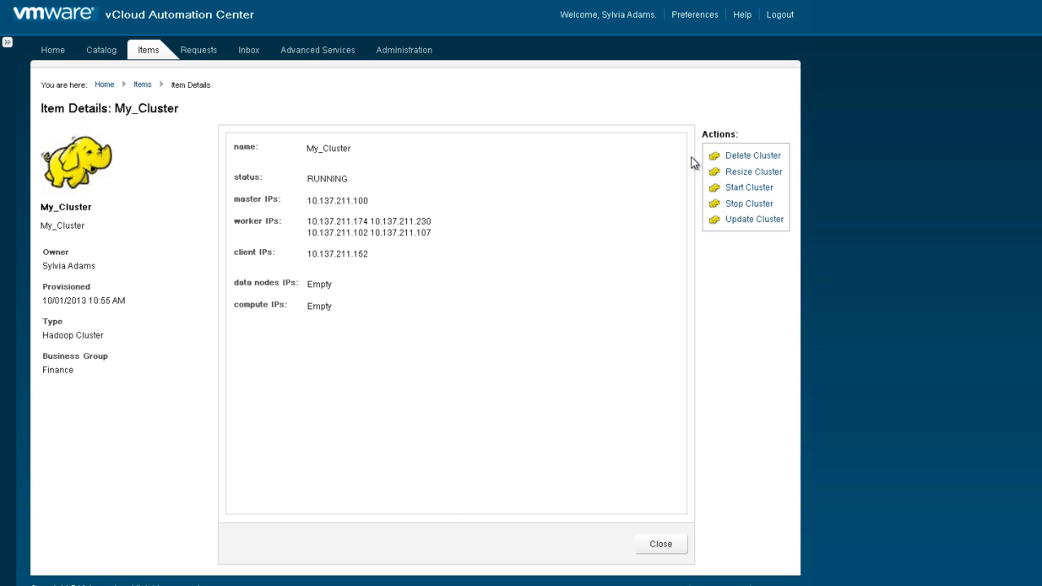
mouse_move(698, 165)
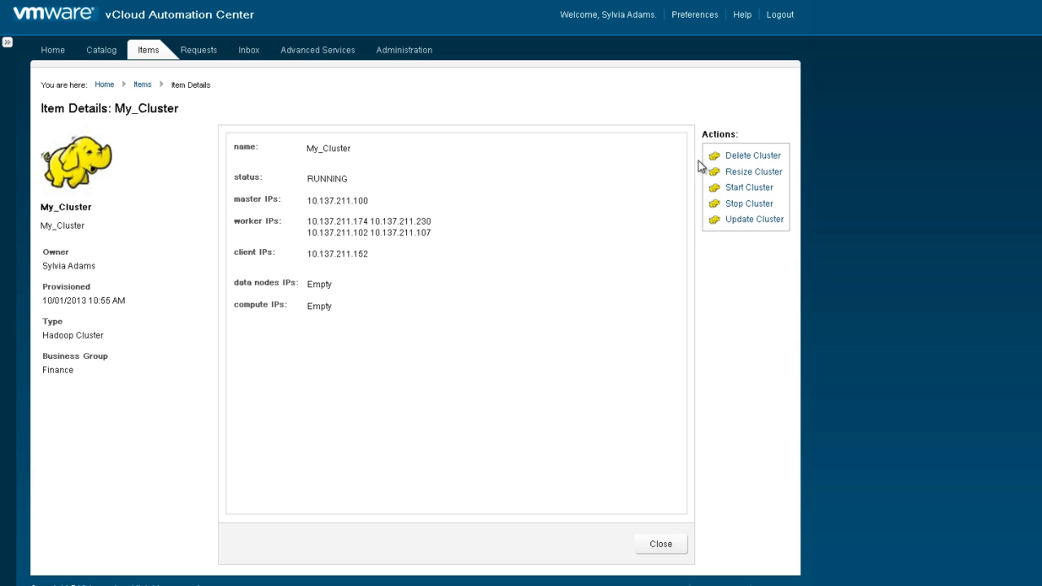
mouse_move(732, 177)
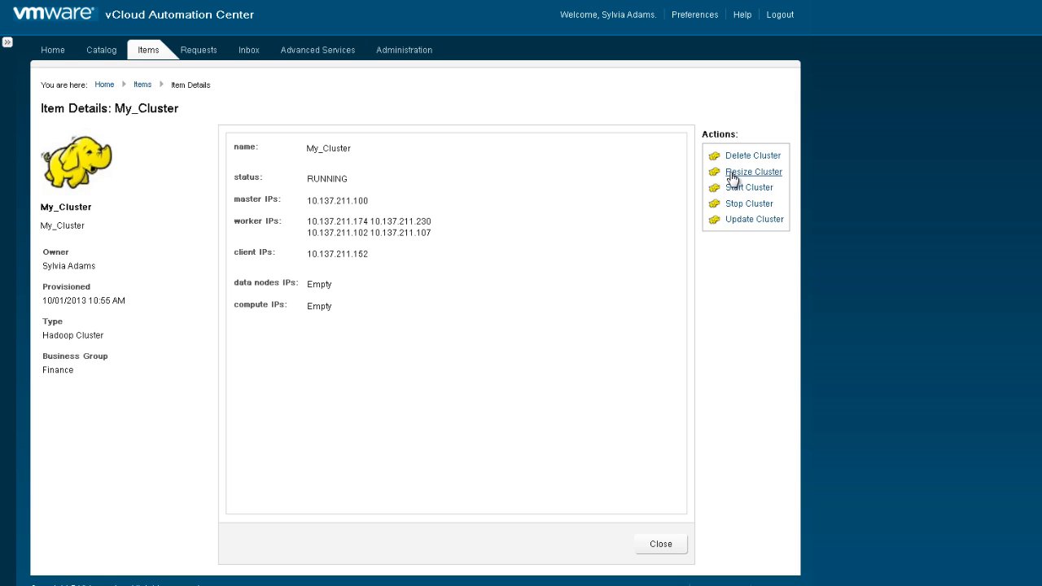
Submit a 'Resize' request setting My_Cluster's worker group instanceNumber to 5.
left_click(752, 172)
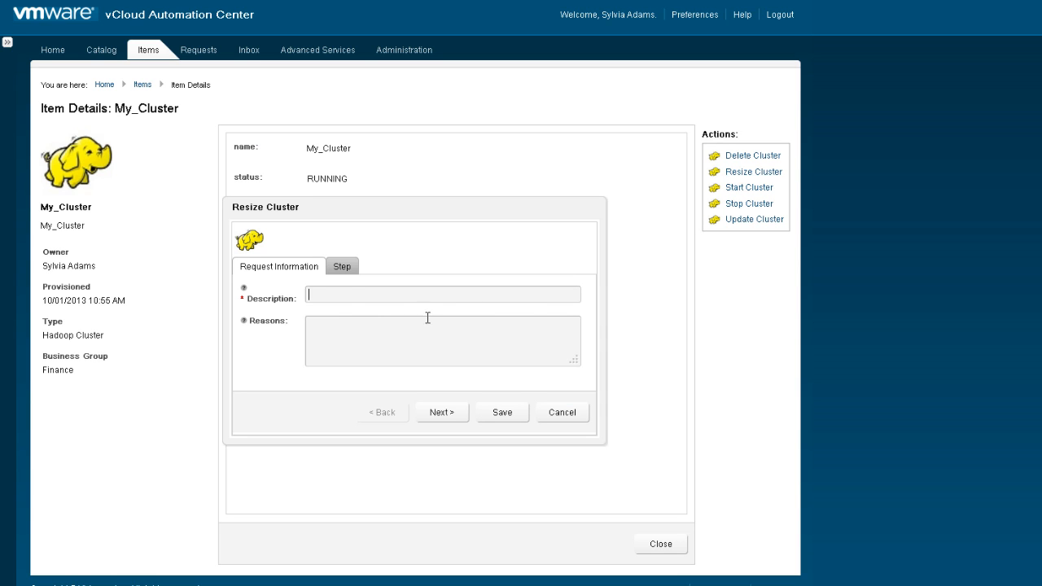
type("Resize")
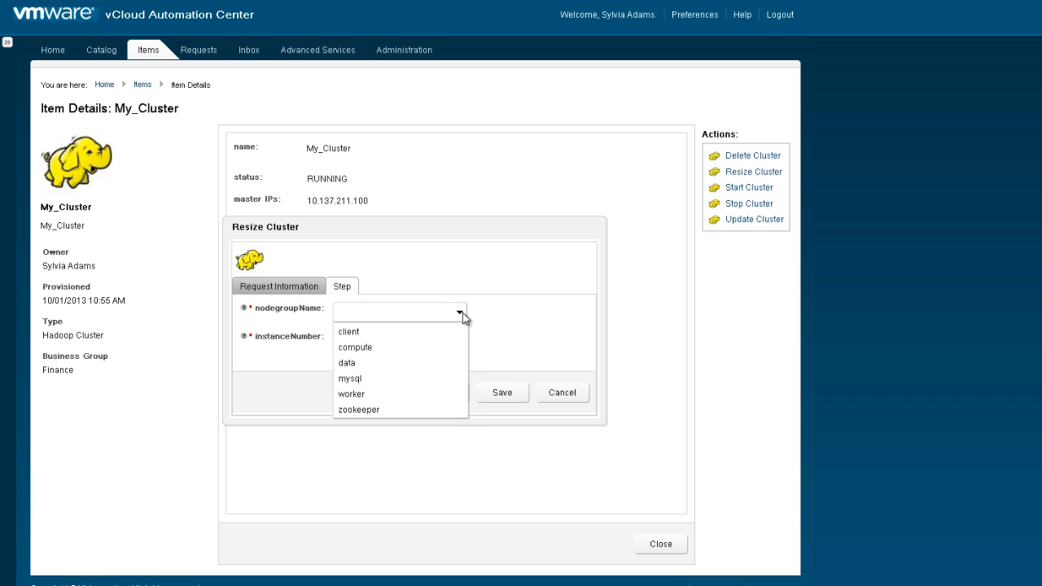
mouse_move(365, 362)
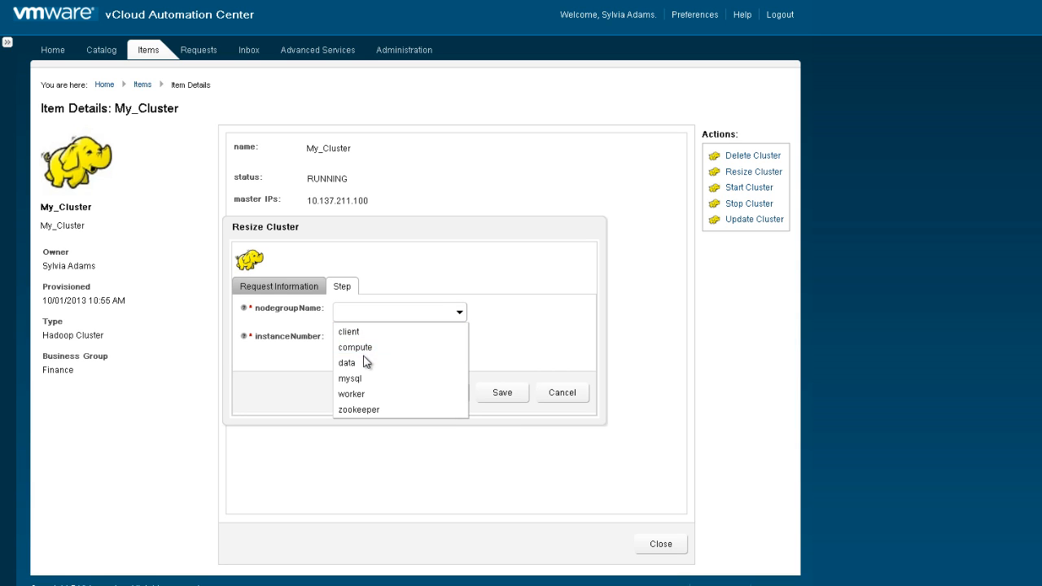
left_click(351, 393)
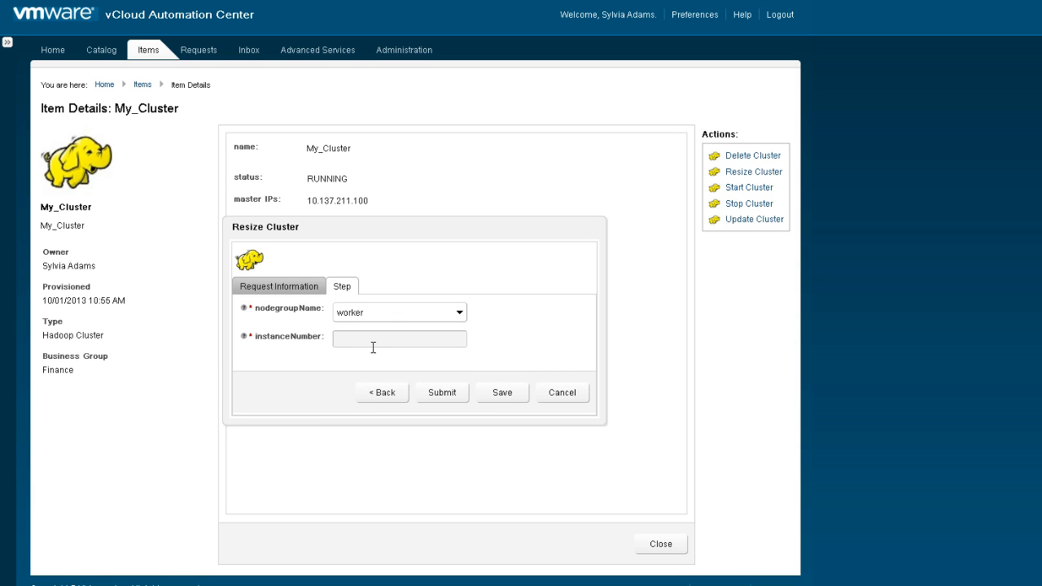
type("5")
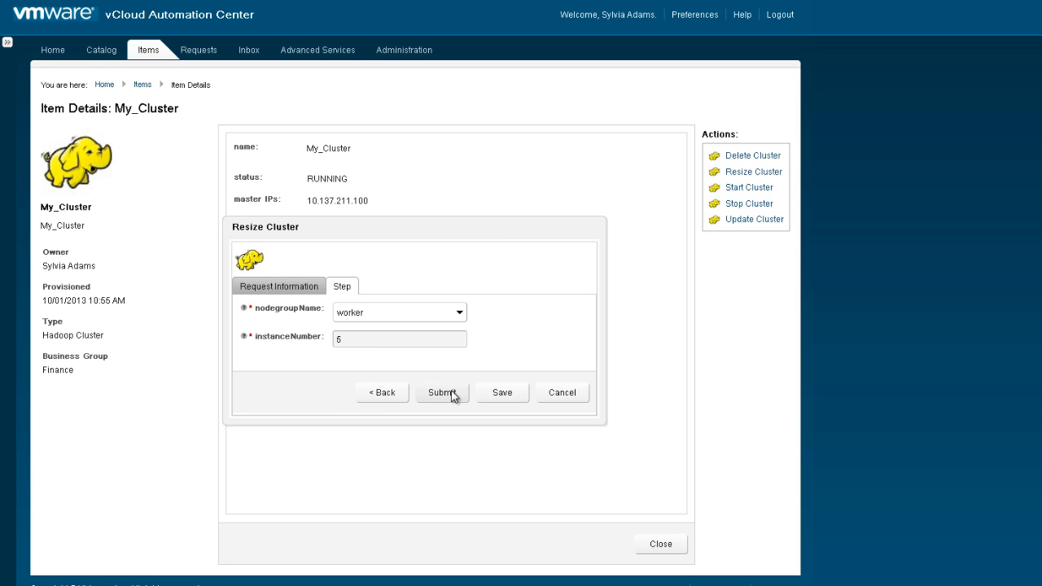
left_click(442, 393)
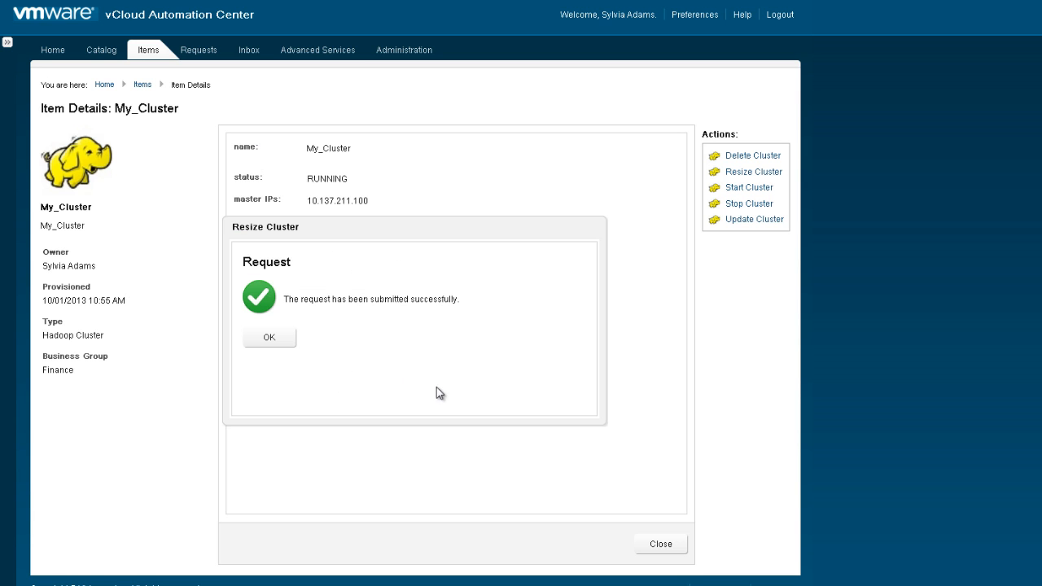
left_click(200, 49)
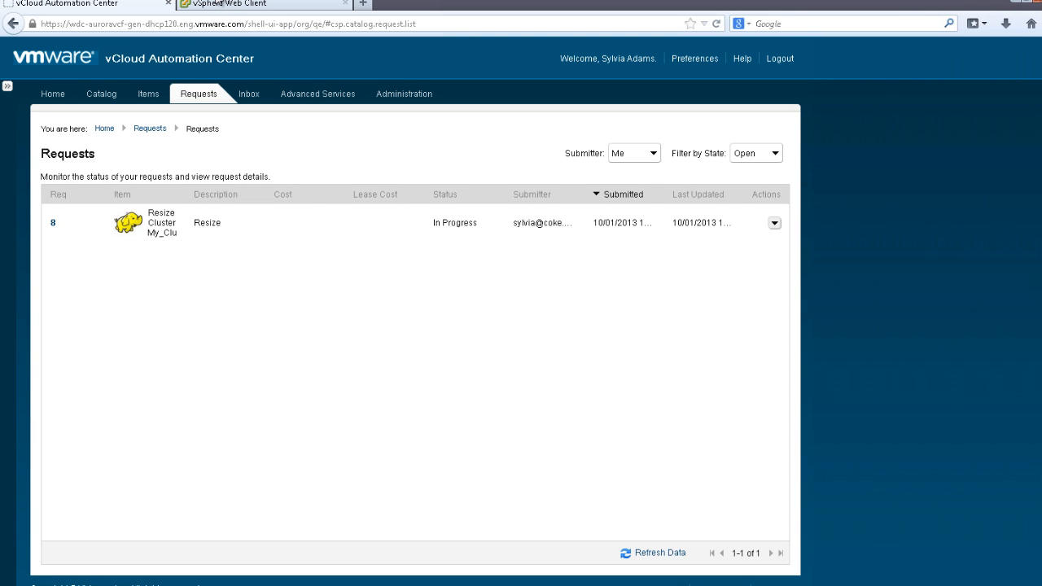
left_click(260, 3)
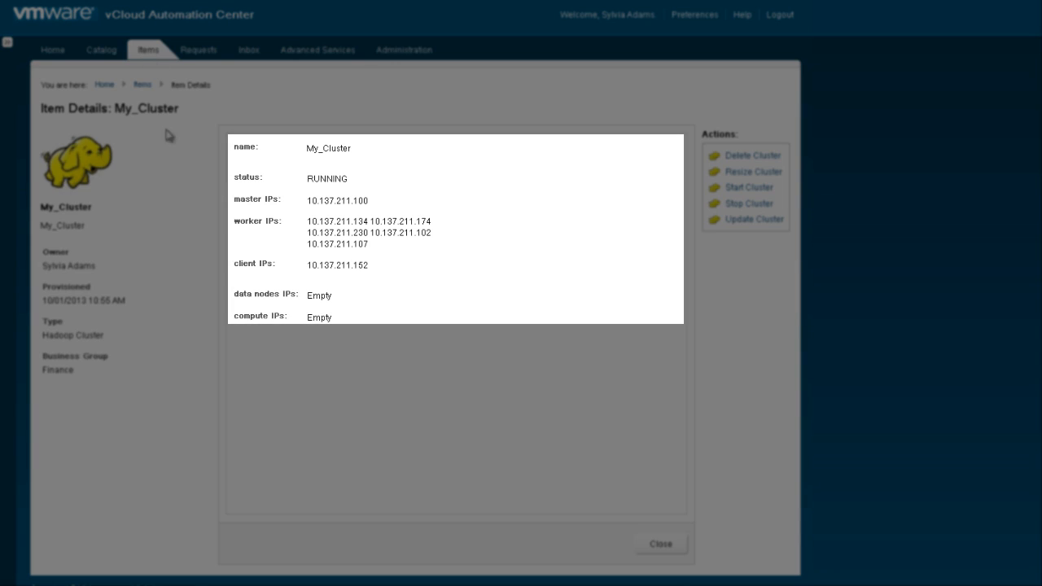
mouse_move(313, 237)
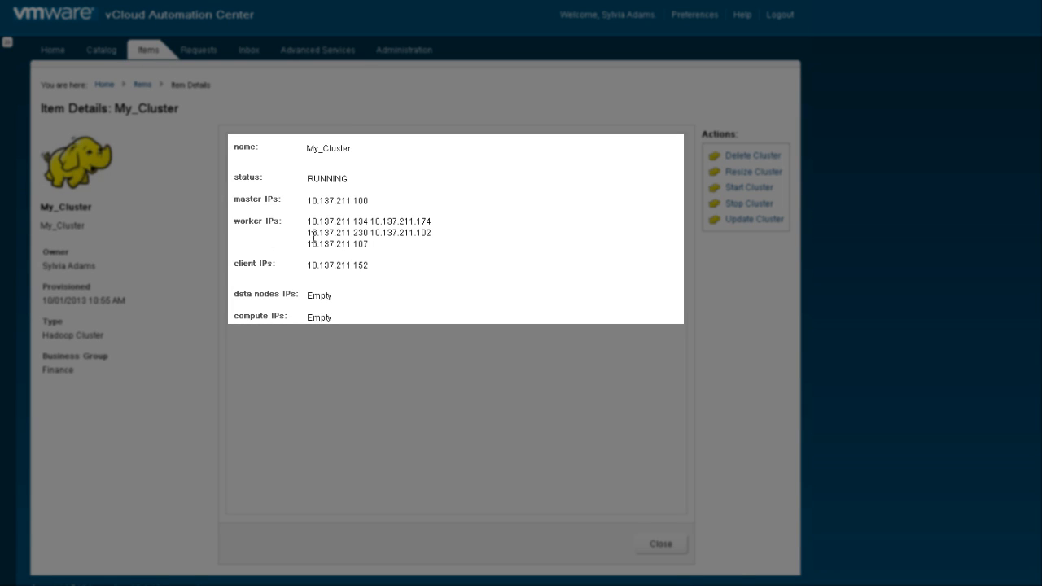
mouse_move(387, 247)
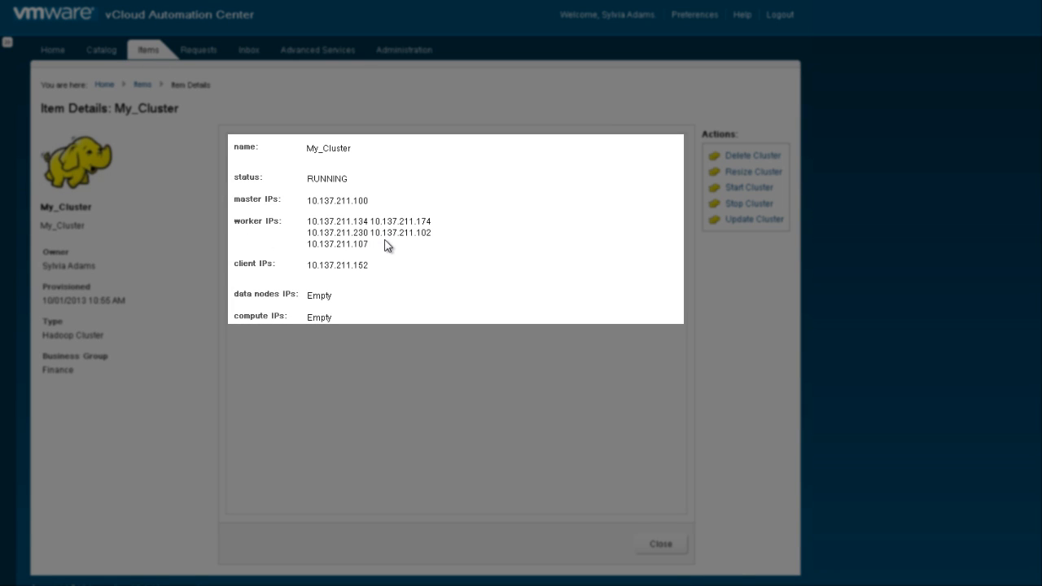
mouse_move(424, 234)
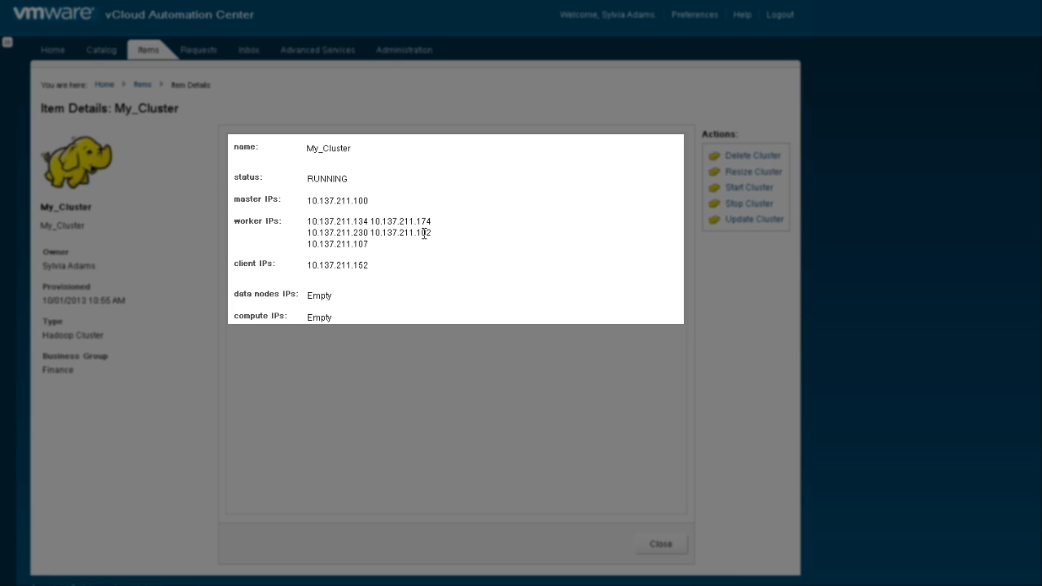